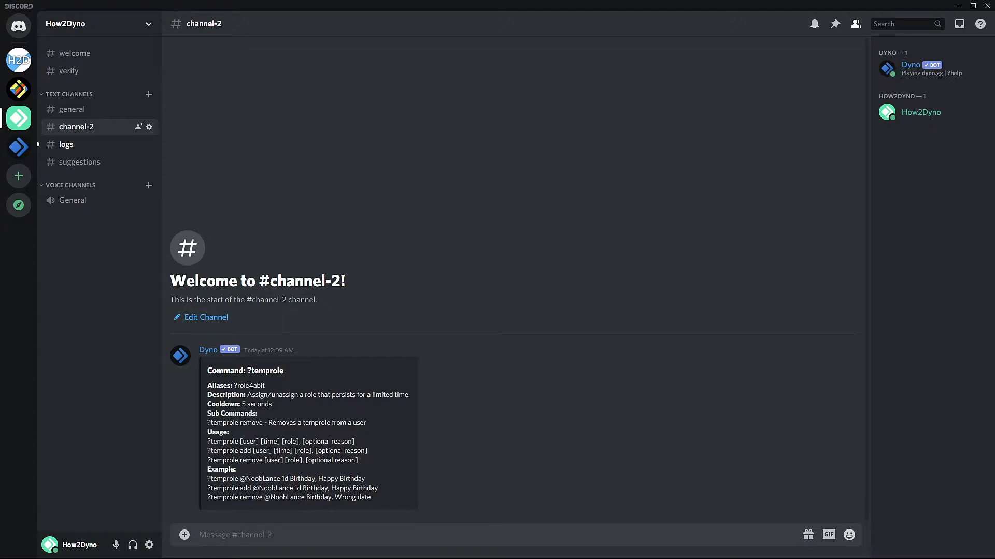
{"action": "mouse_move", "coordinate": [265, 376]}
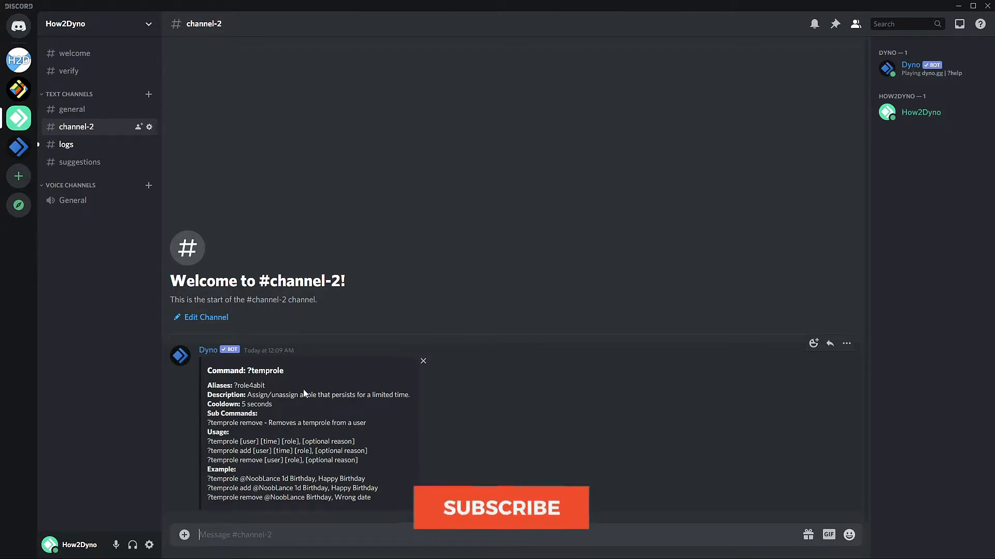
{"action": "left_click", "coordinate": [502, 508]}
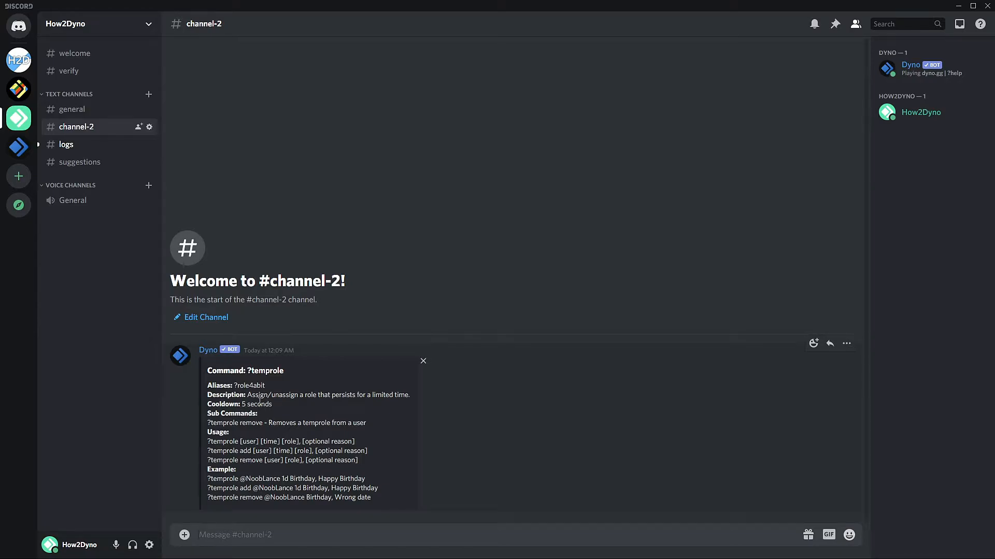
{"action": "mouse_move", "coordinate": [279, 414]}
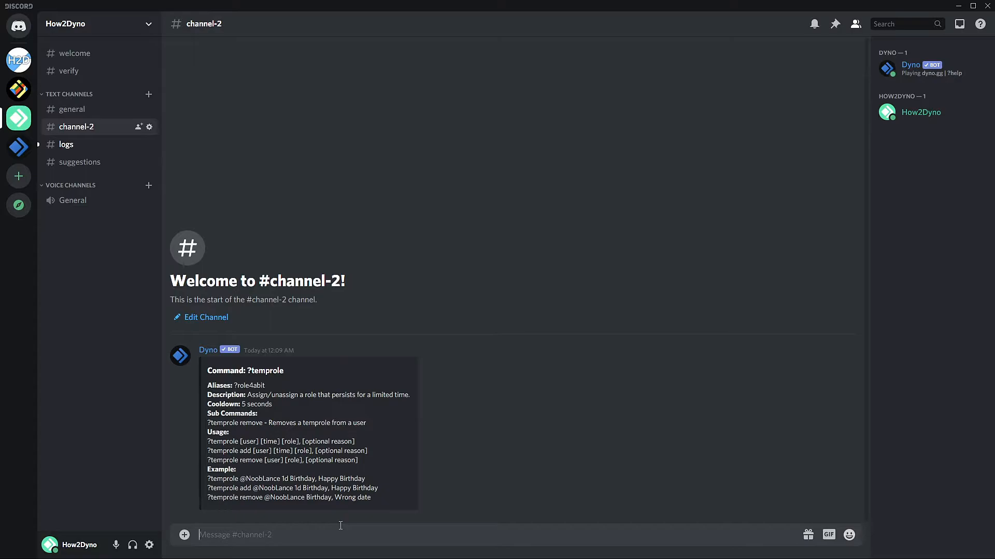
{"action": "mouse_move", "coordinate": [331, 529]}
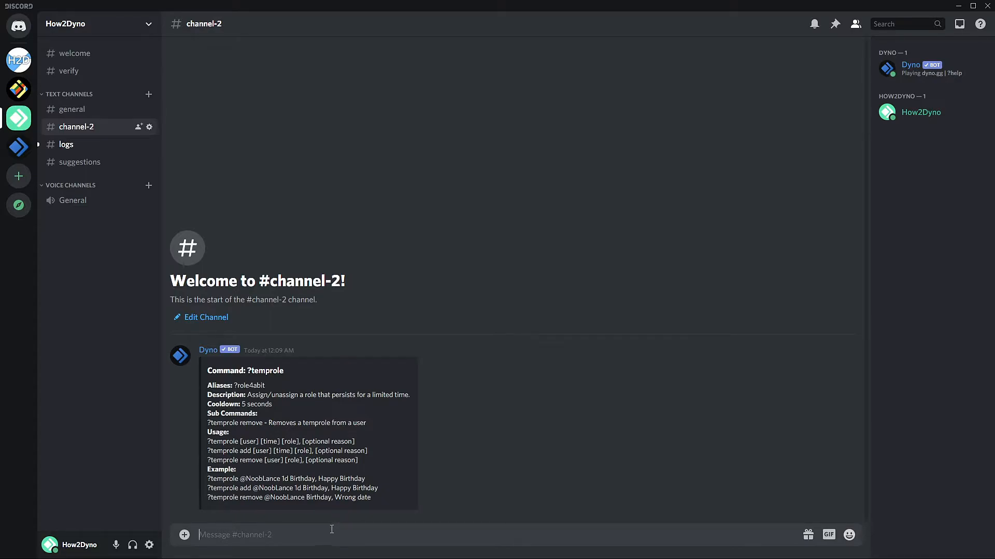
{"action": "type", "text": "?temprole"}
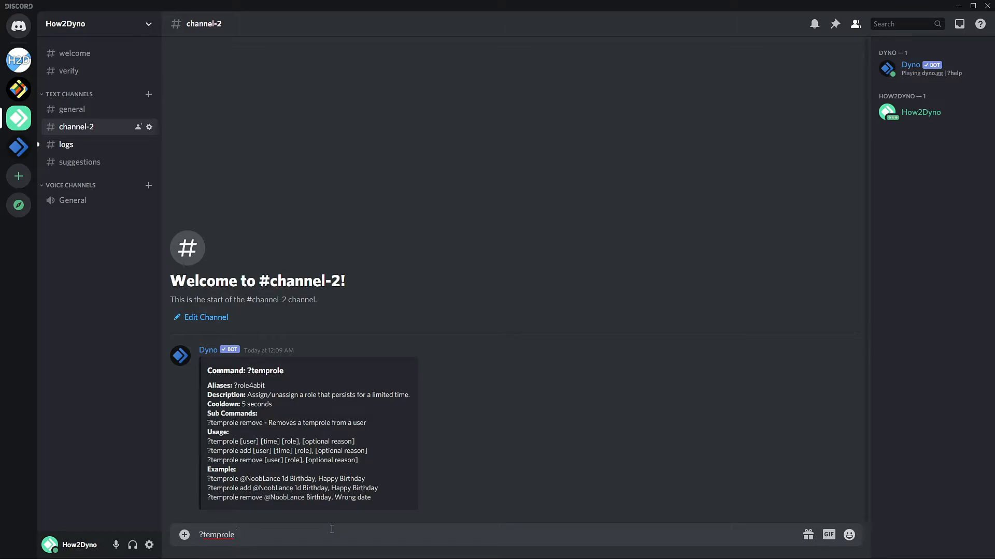
{"action": "type", "text": "@How2Dyno"}
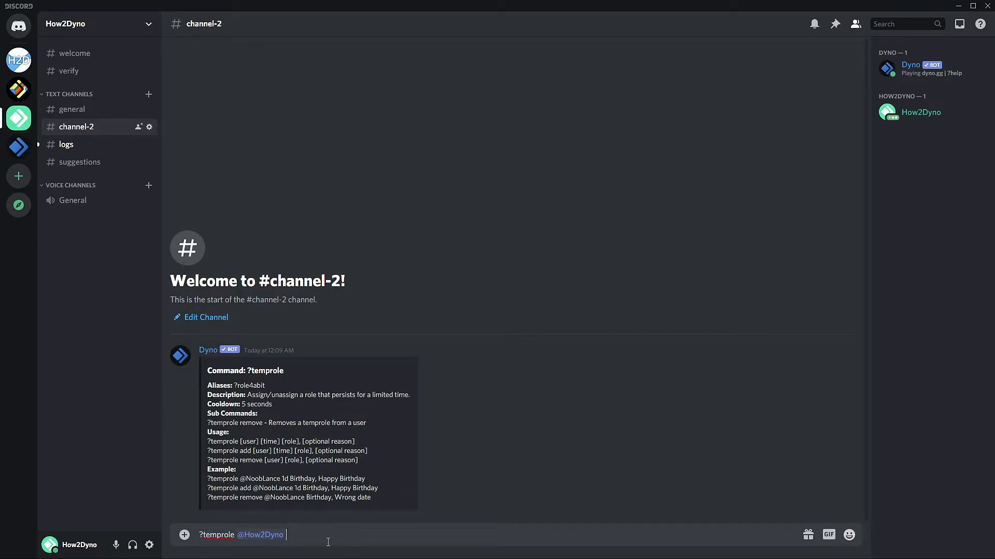
{"action": "mouse_move", "coordinate": [321, 534]}
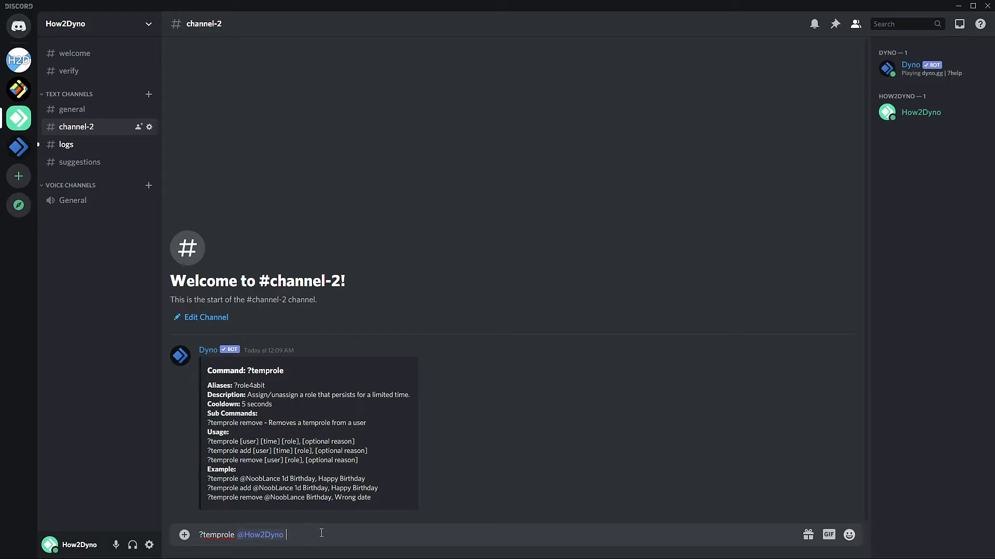
{"action": "type", "text": "5m"}
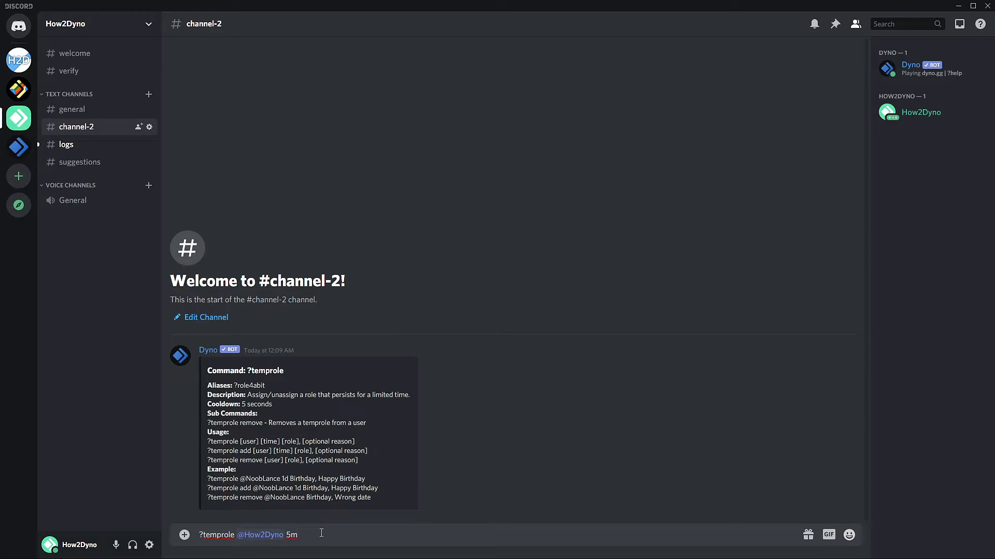
{"action": "type", "text": "Example"}
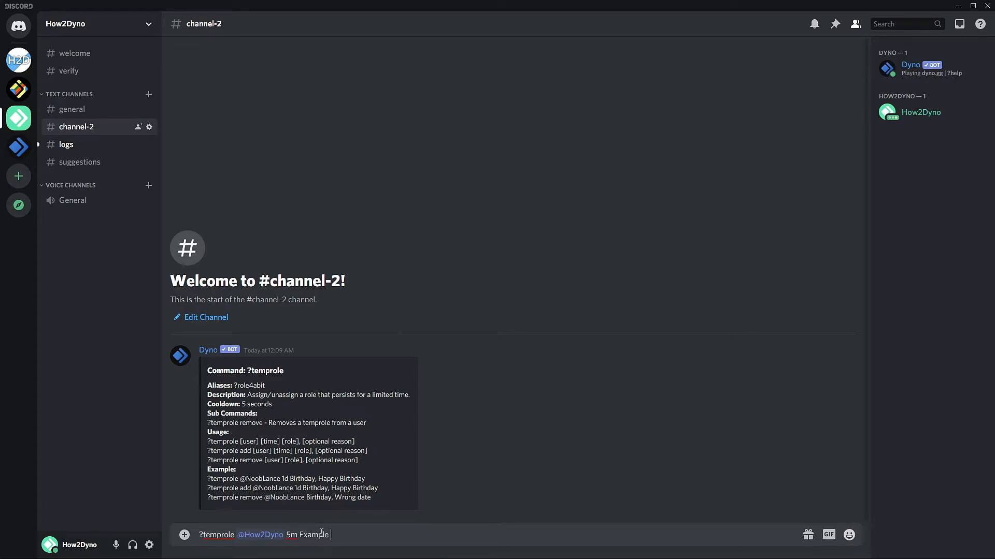
{"action": "type", "text": "Mem"}
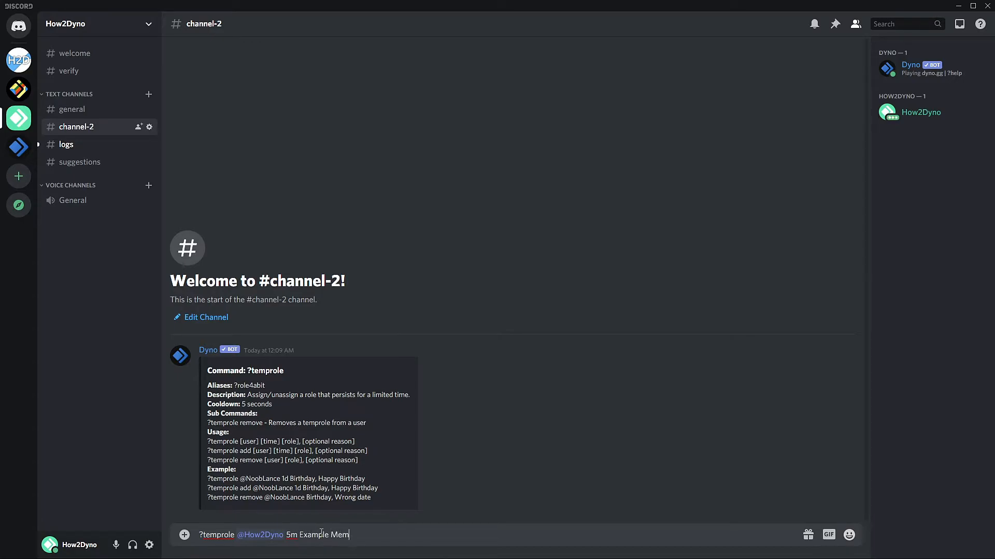
{"action": "key", "text": "Enter"}
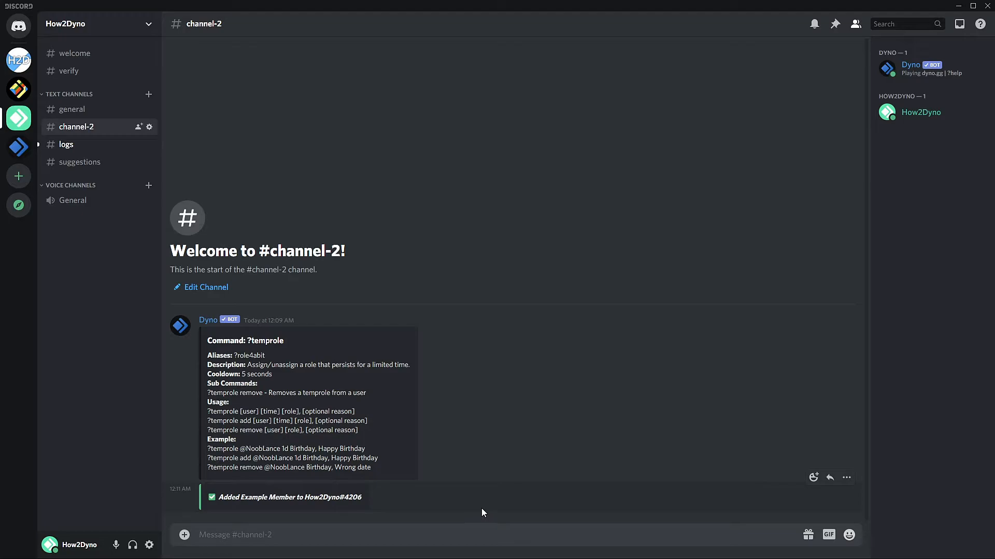
{"action": "mouse_move", "coordinate": [691, 278]}
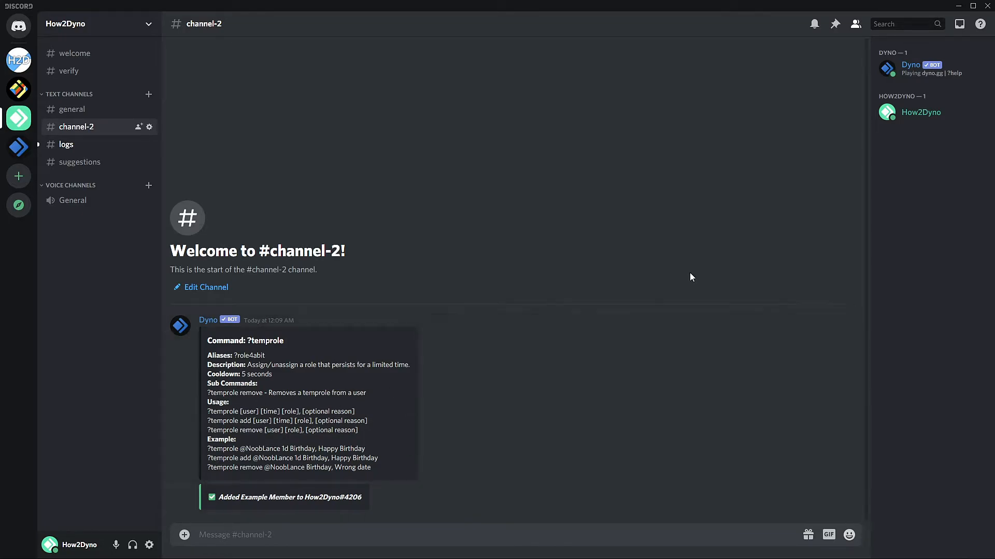
- Check How2Dyno's profile card in the member list to verify its roles
{"action": "left_click", "coordinate": [920, 112]}
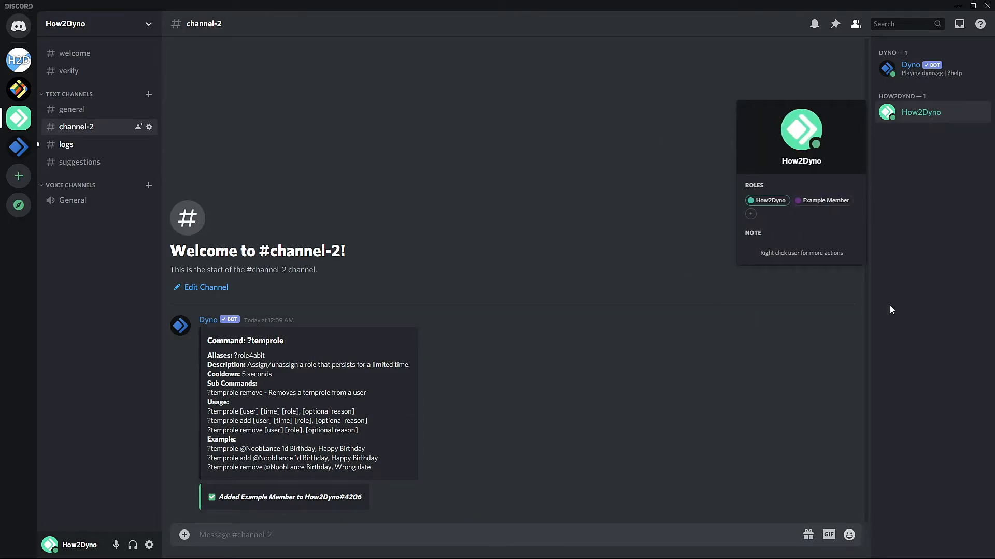
{"action": "left_click", "coordinate": [398, 535]}
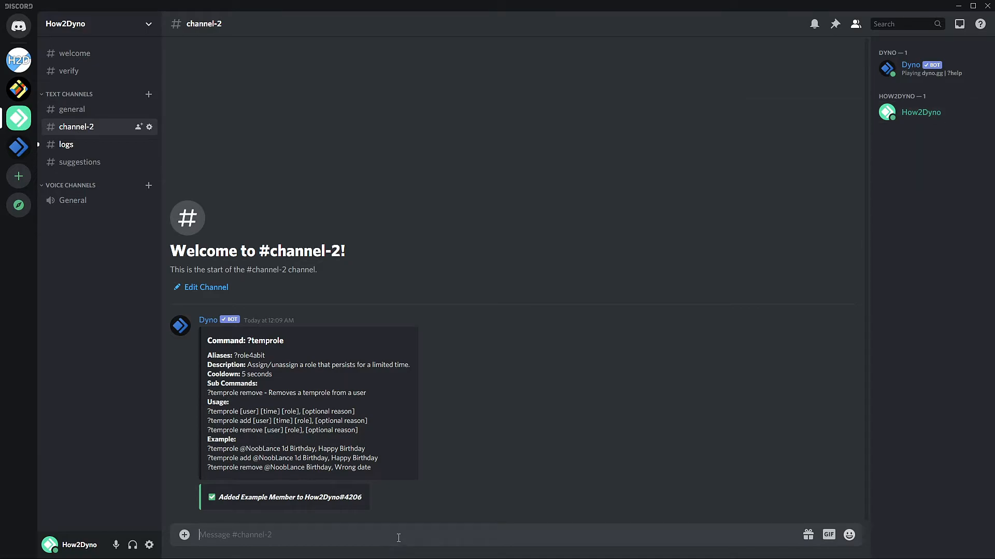
{"action": "type", "text": "?temprole remove"}
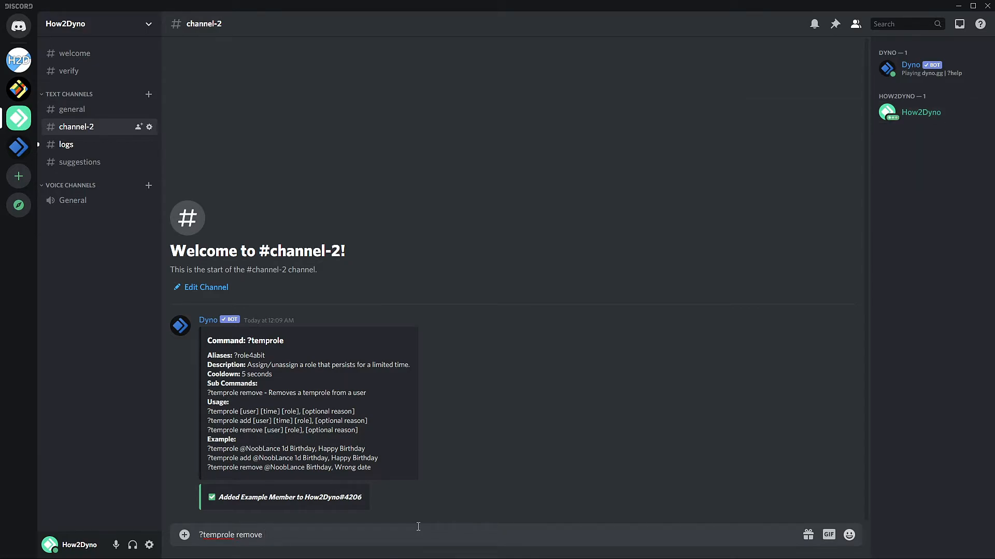
{"action": "type", "text": "@How2Dyno"}
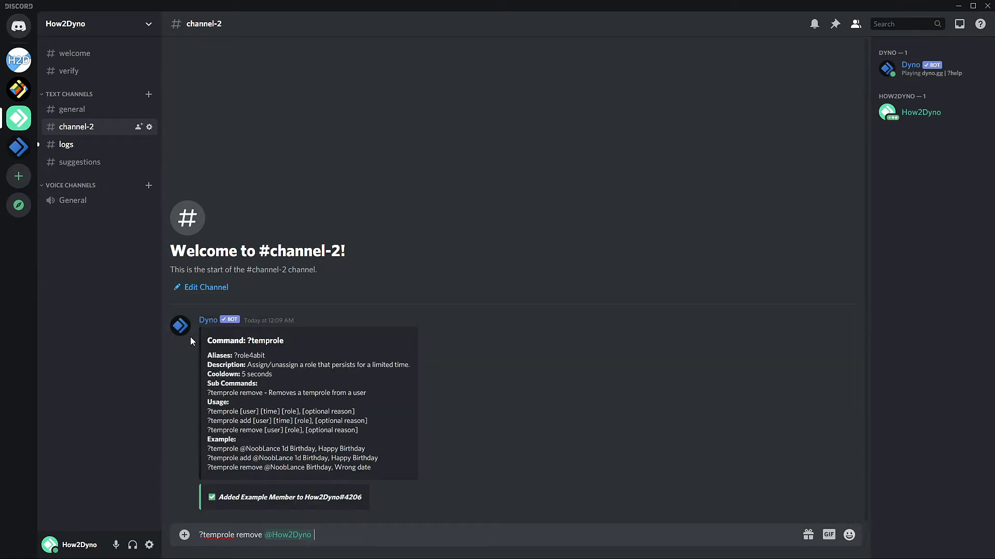
{"action": "type", "text": "@how"}
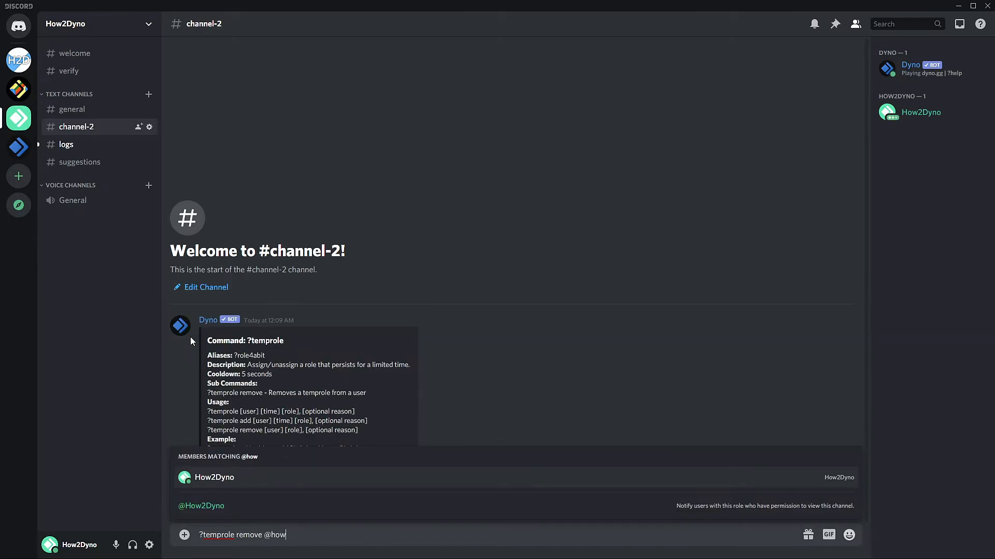
{"action": "left_click", "coordinate": [213, 477]}
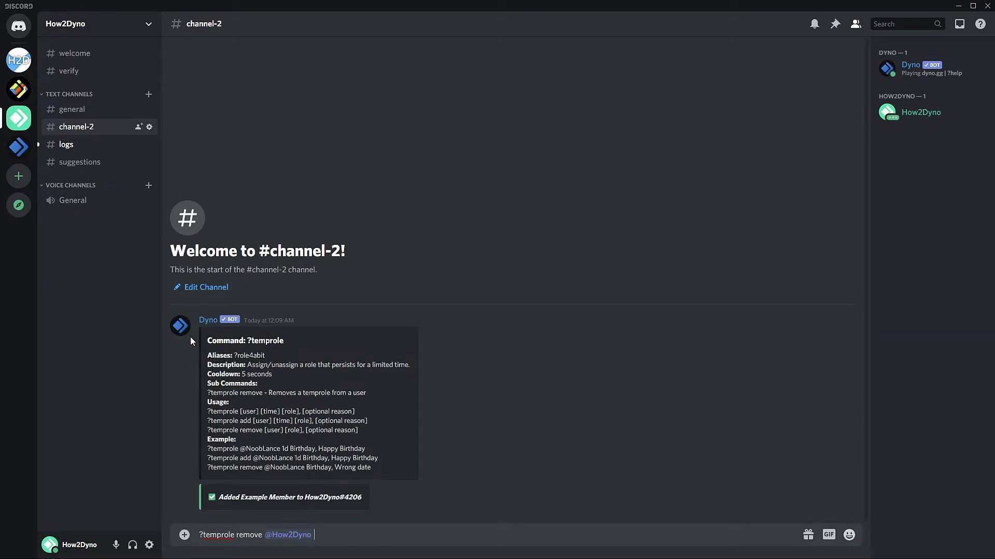
{"action": "type", "text": "Exa"}
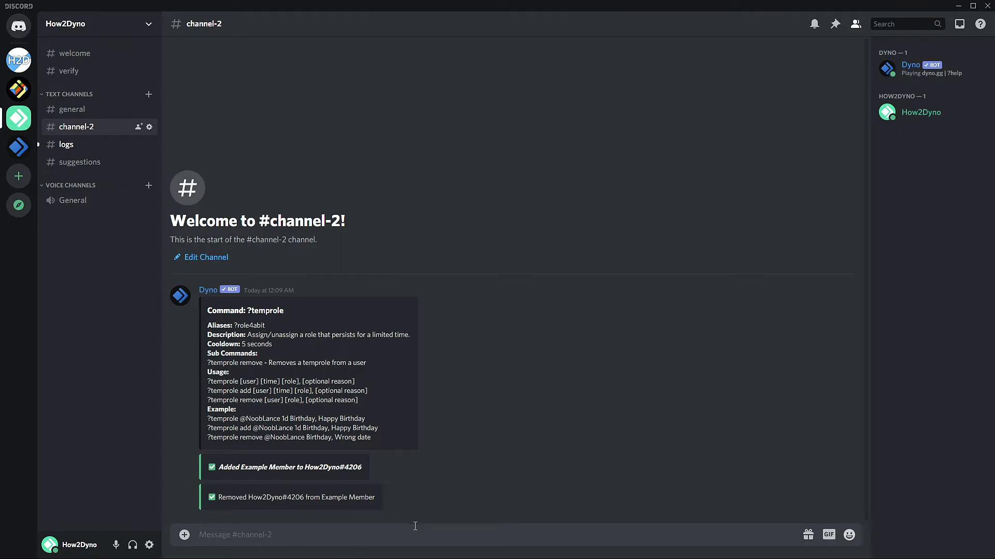
{"action": "mouse_move", "coordinate": [325, 284]}
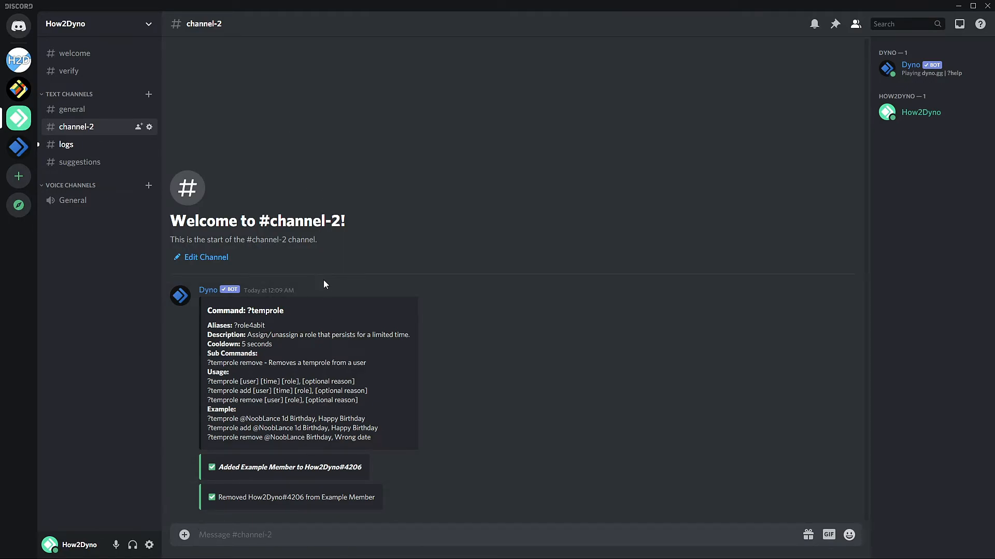
{"action": "mouse_move", "coordinate": [304, 203]}
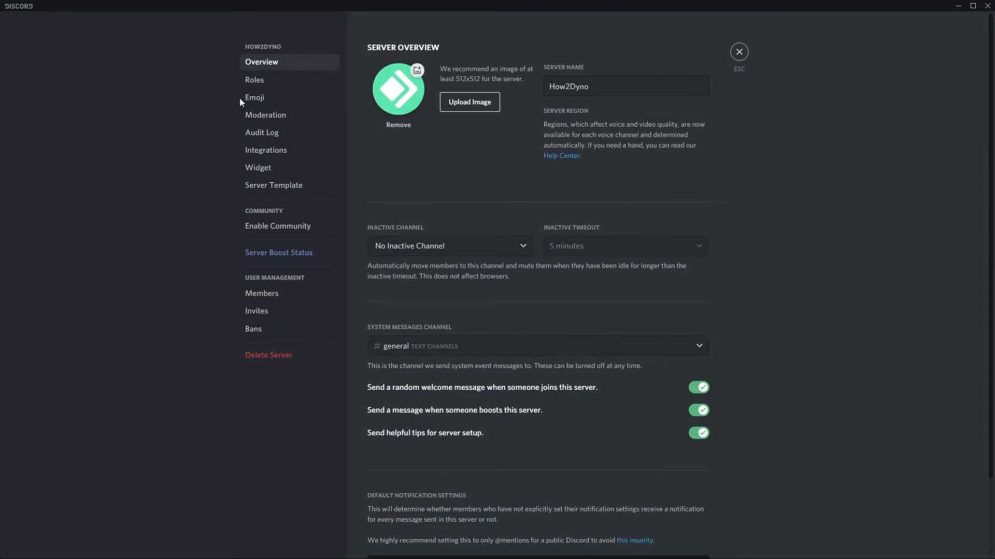
{"action": "left_click", "coordinate": [255, 80]}
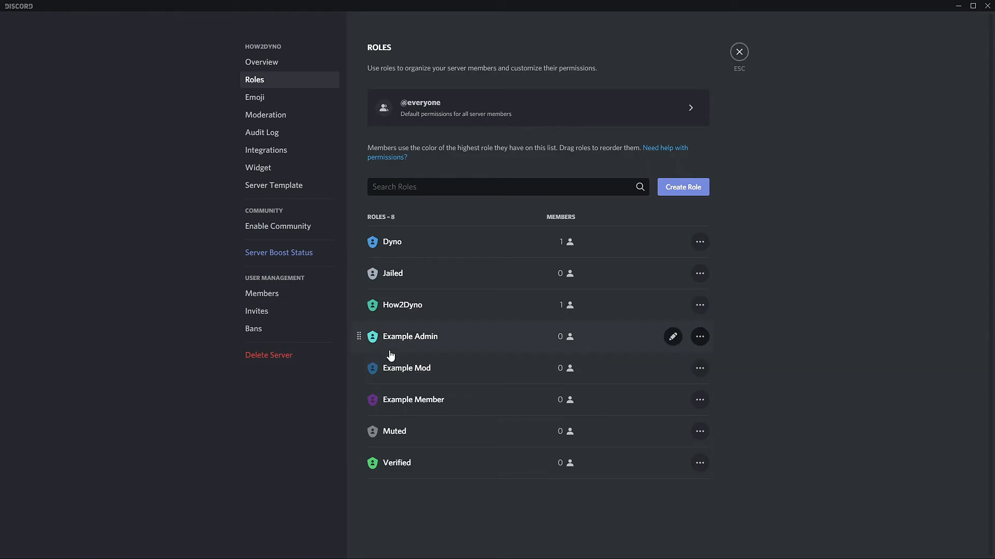
{"action": "left_click", "coordinate": [739, 51]}
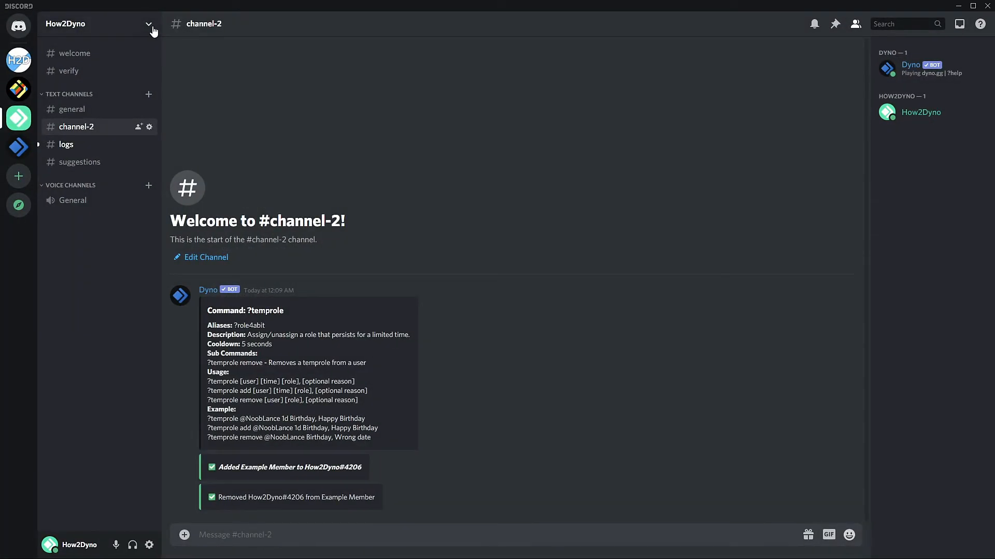
{"action": "left_click", "coordinate": [149, 24]}
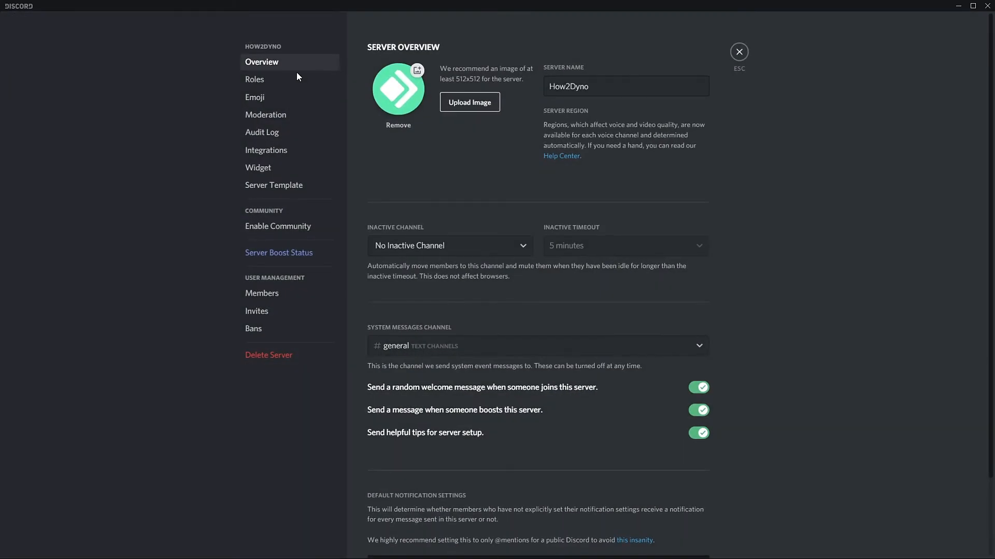
{"action": "left_click", "coordinate": [255, 79]}
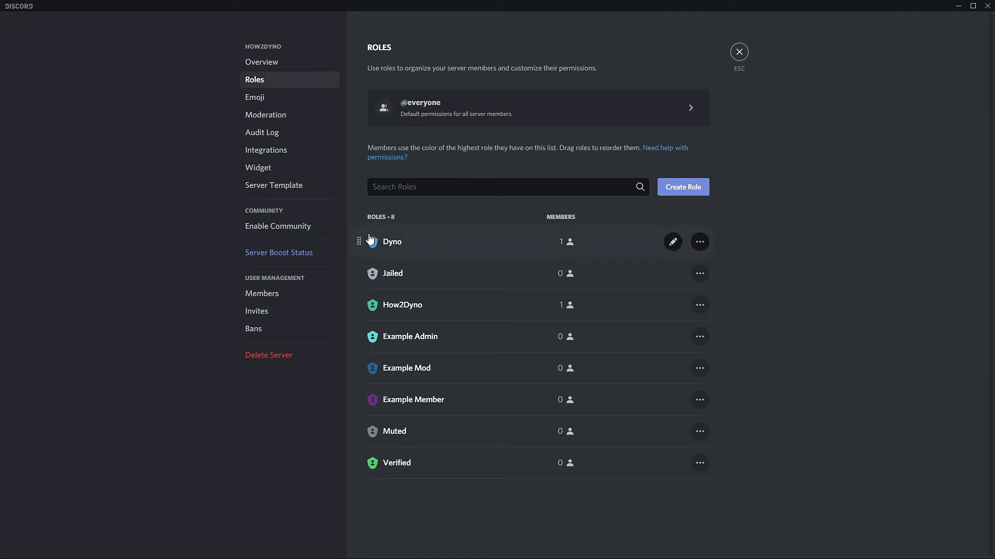
{"action": "left_click_drag", "start_coordinate": [371, 241], "coordinate": [365, 247]}
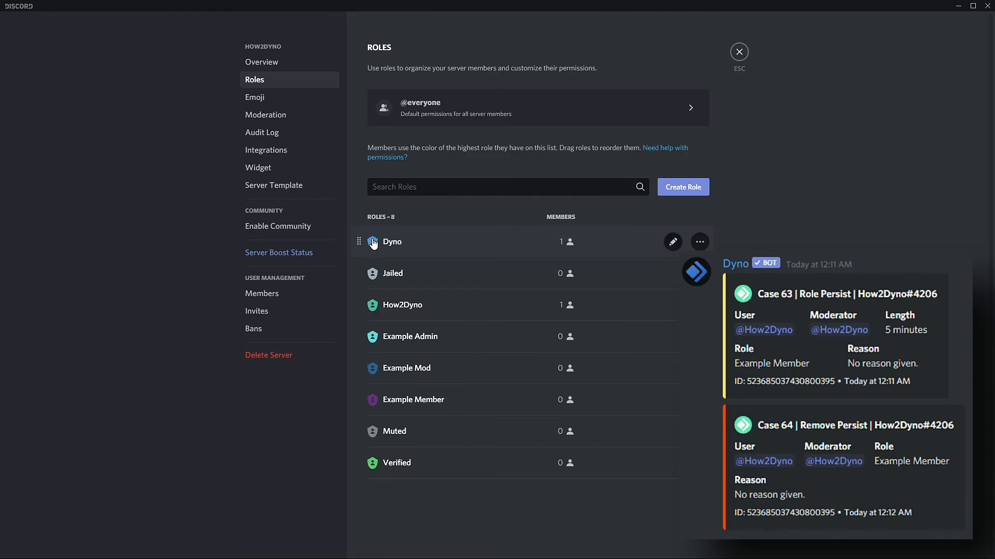
{"action": "left_click", "coordinate": [739, 52]}
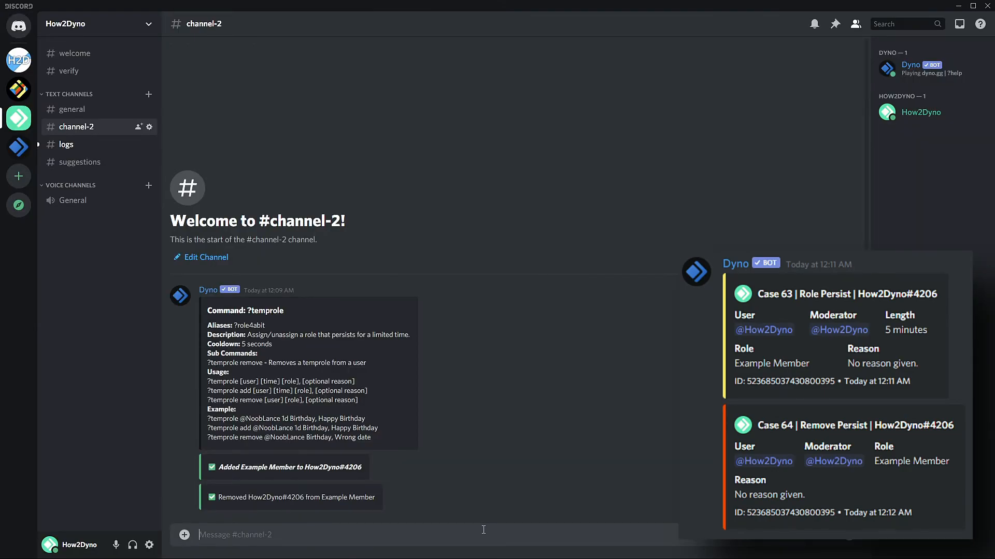